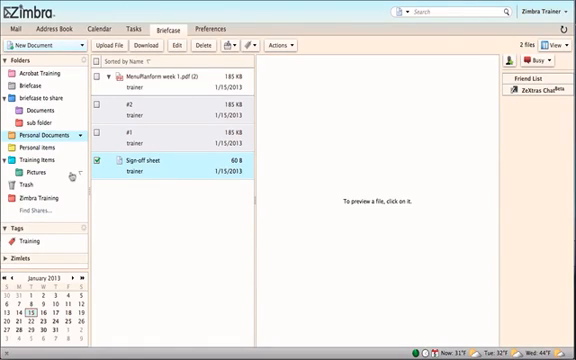
pyautogui.moveTo(40, 176)
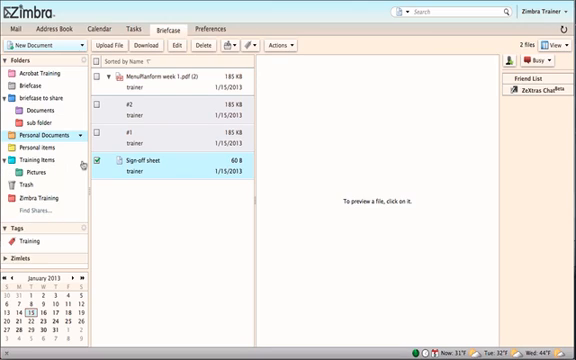
# - Open the Training Items briefcase to list its Pictures subfolder and three images
pyautogui.click(40, 158)
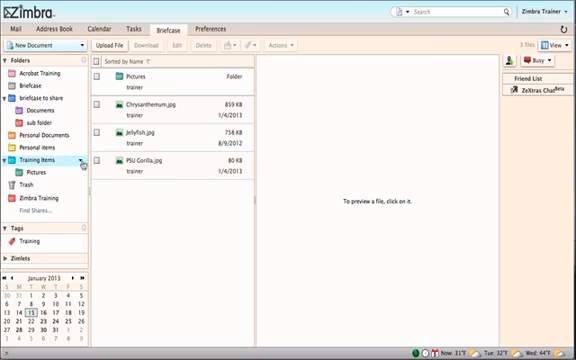
# - Choose Share Folder from the Training Items context menu
pyautogui.rightClick(42, 158)
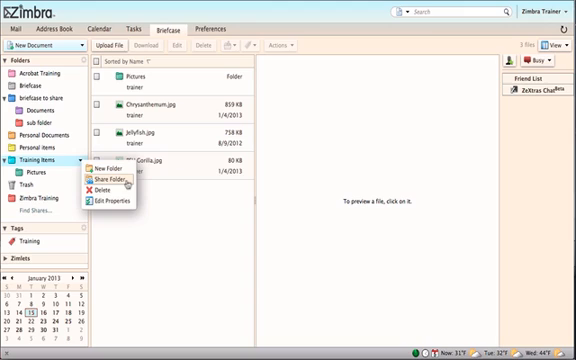
pyautogui.click(107, 177)
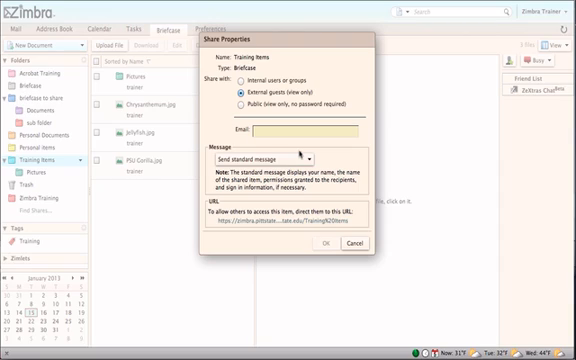
# - Enter a recipient address and select Public, view-only access with no password
pyautogui.click(290, 129)
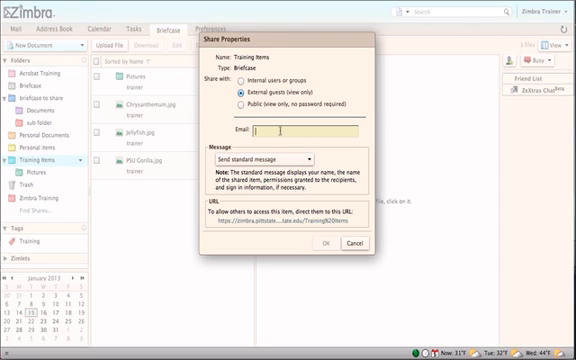
pyautogui.write('bra.pittstate.edu;')
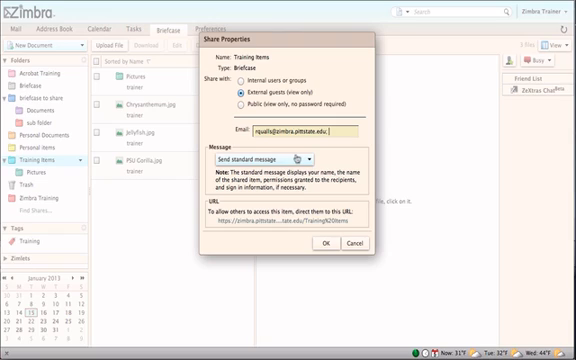
pyautogui.click(251, 100)
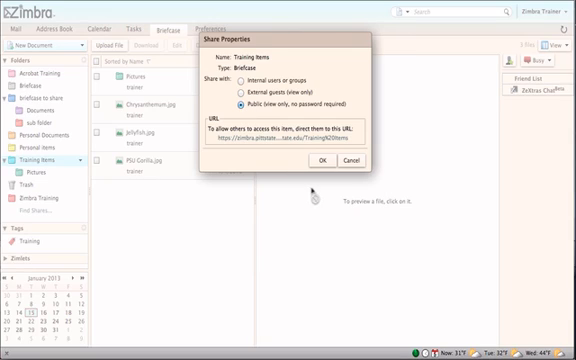
pyautogui.moveTo(323, 148)
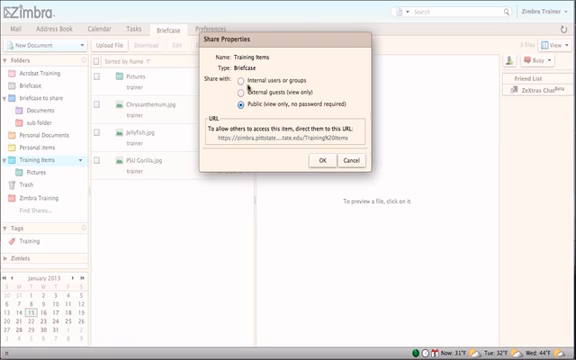
# - Switch the share to Internal users or groups and pick the Manager role
pyautogui.click(240, 75)
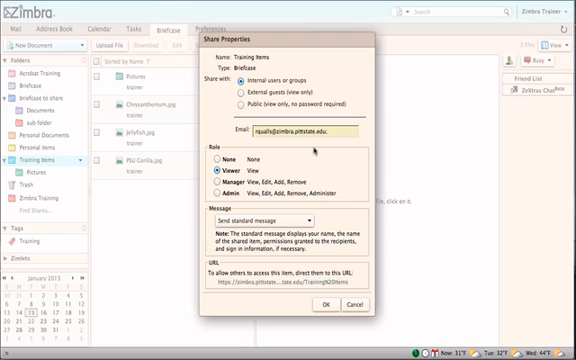
pyautogui.click(340, 128)
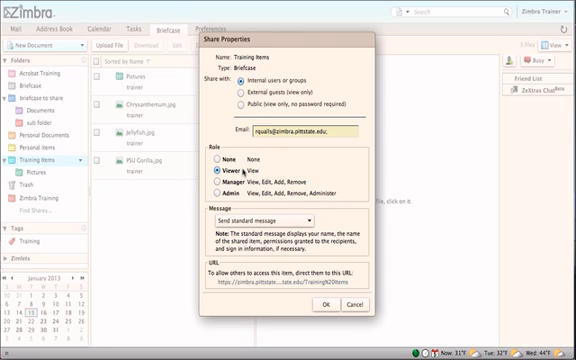
pyautogui.click(213, 187)
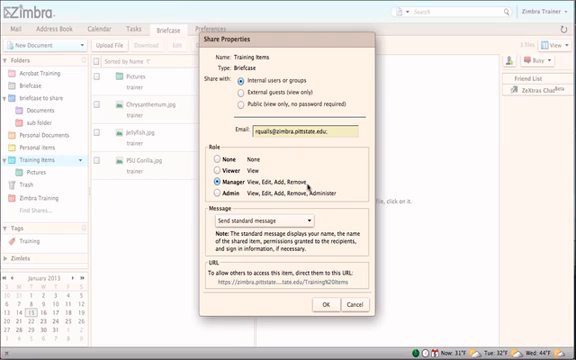
pyautogui.click(215, 189)
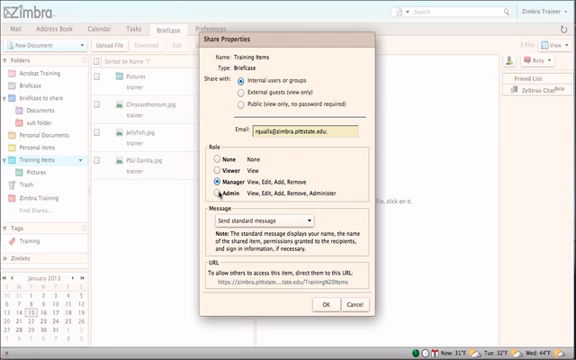
pyautogui.click(214, 187)
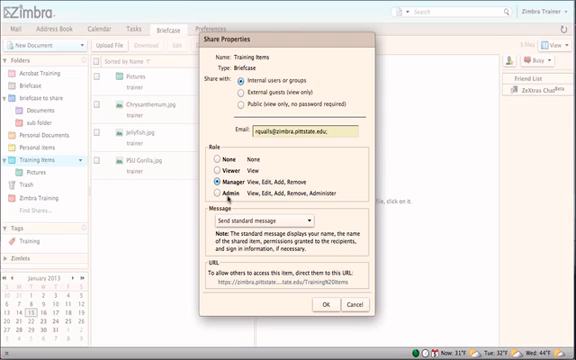
pyautogui.click(213, 185)
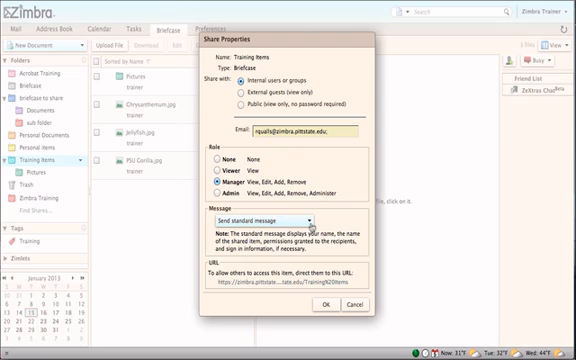
# - Choose Send standard message and confirm the Training Items share with OK
pyautogui.click(302, 216)
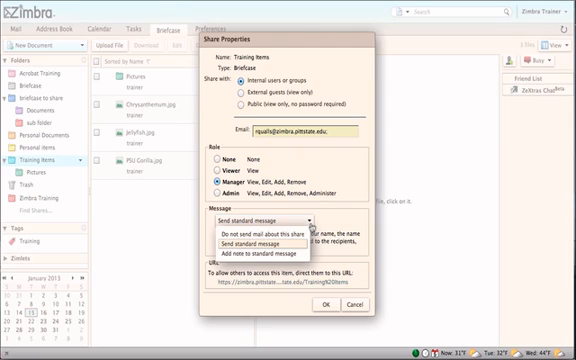
pyautogui.moveTo(270, 255)
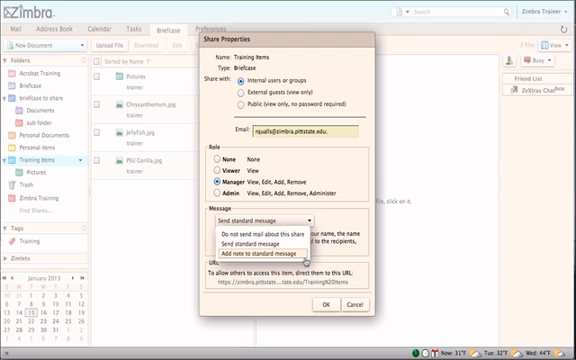
pyautogui.click(278, 240)
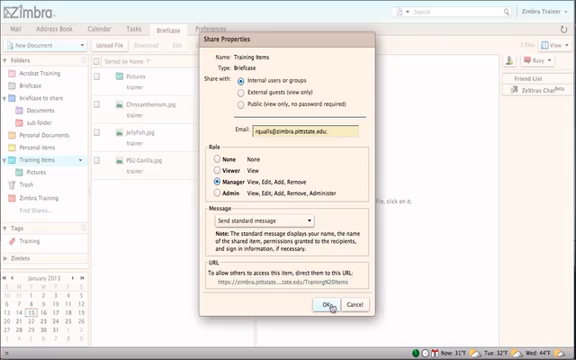
pyautogui.click(325, 306)
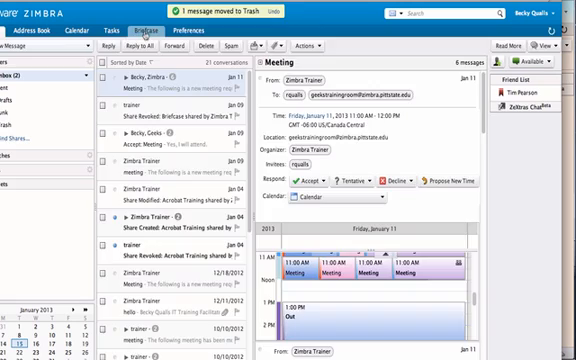
# - Switch to the Briefcase tab to see Pictures and the three image files
pyautogui.click(143, 30)
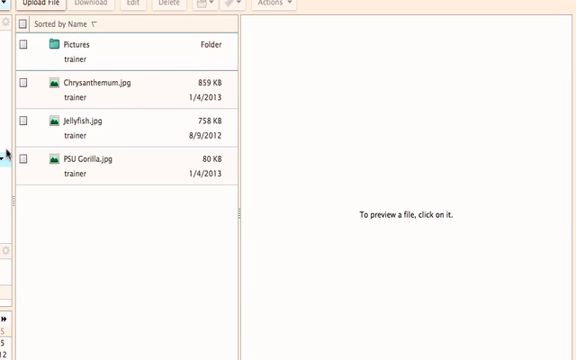
pyautogui.moveTo(10, 153)
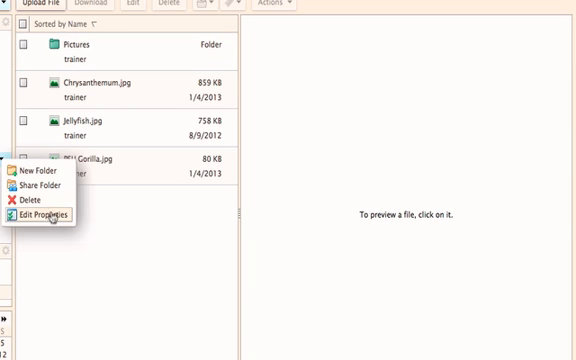
# - Open Training Items properties showing the recipient's Manager share with edit, revoke, resend
pyautogui.click(44, 212)
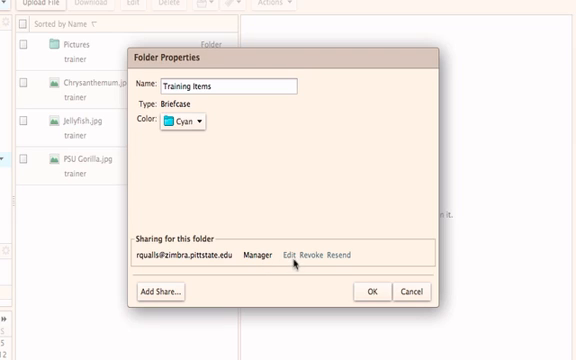
pyautogui.moveTo(300, 263)
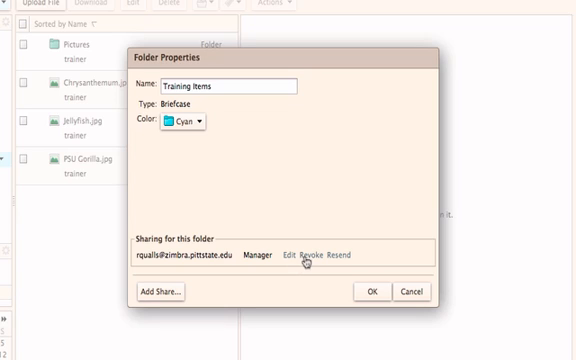
pyautogui.moveTo(342, 262)
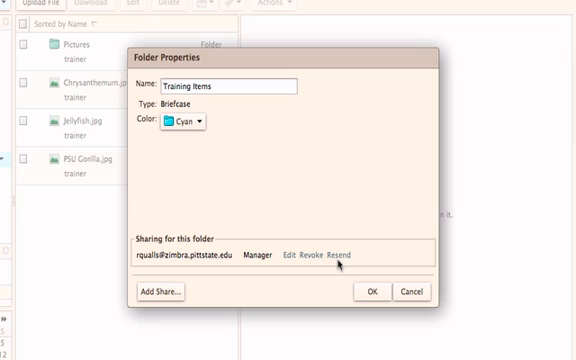